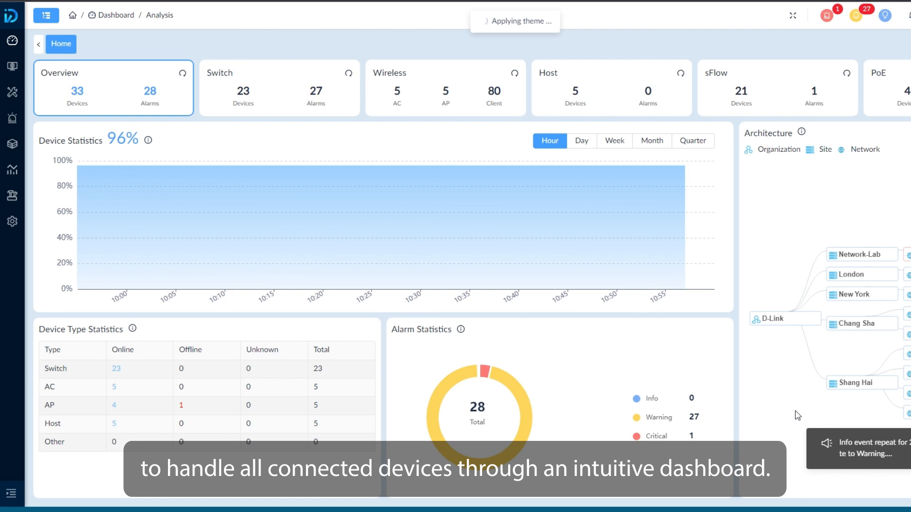
mouse_move(289, 70)
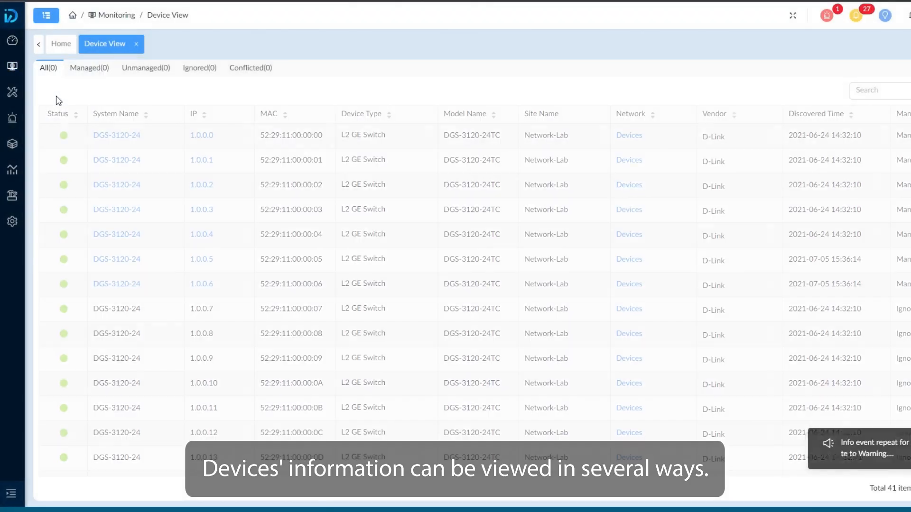
Show the Monitoring submenu listing the device monitoring views.
click(45, 15)
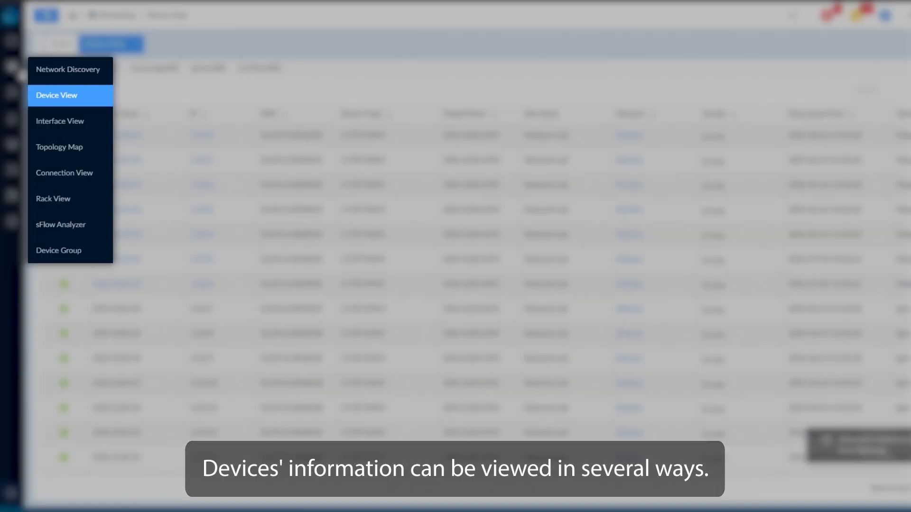
Open the Topology Map showing the net_cs network devices and links.
click(59, 148)
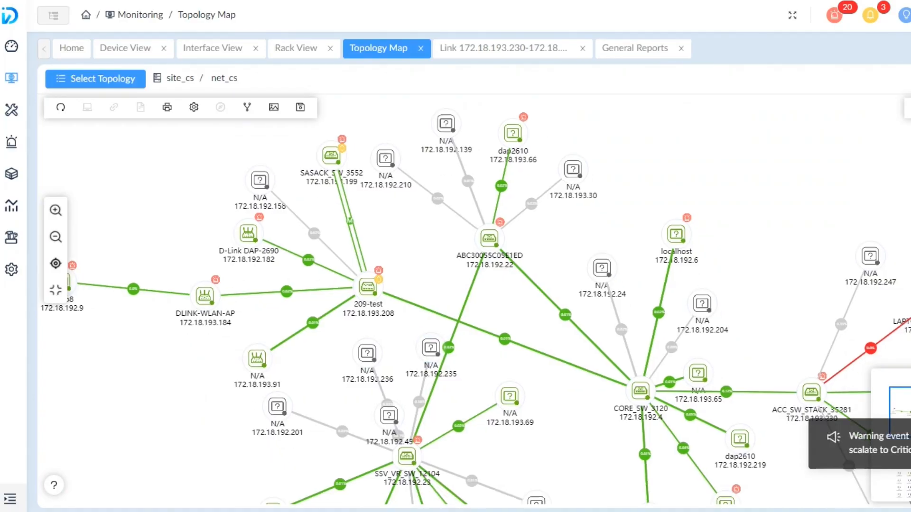
click(296, 48)
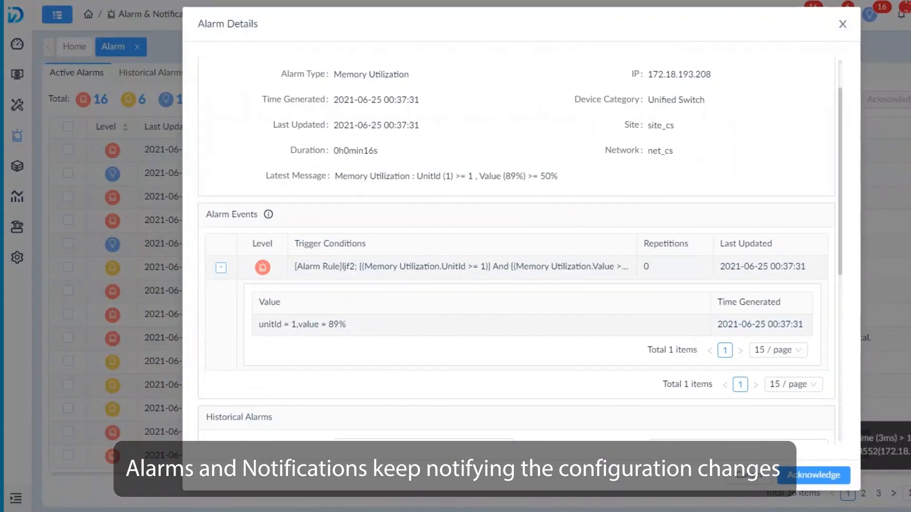
Check the memory alarm and link details, then open device 209-test's syslog report.
click(842, 24)
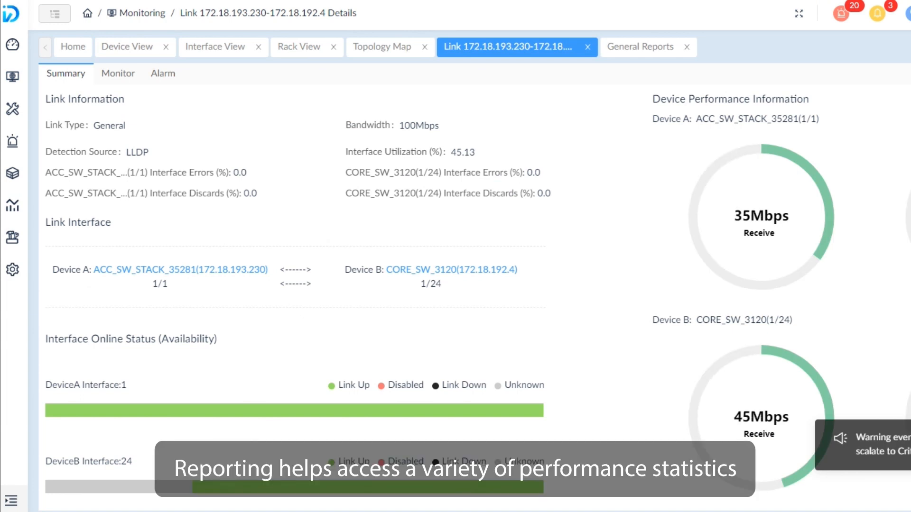
click(641, 47)
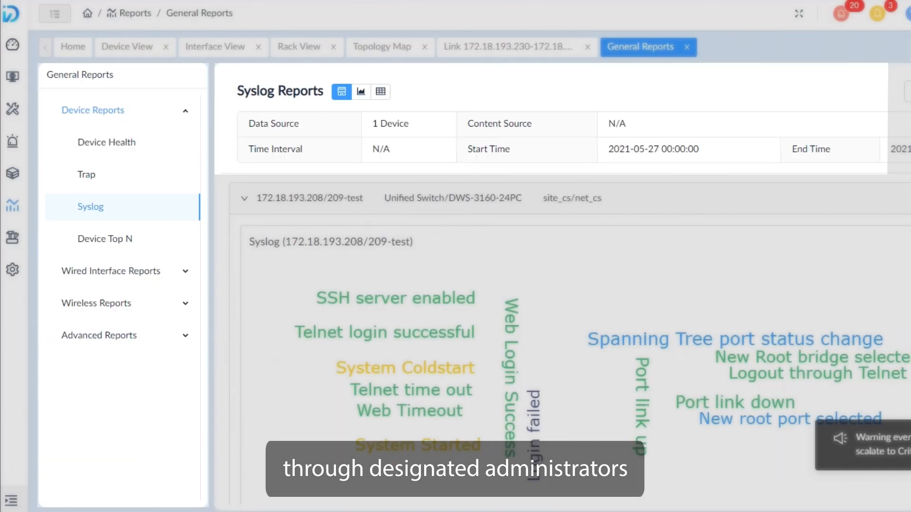